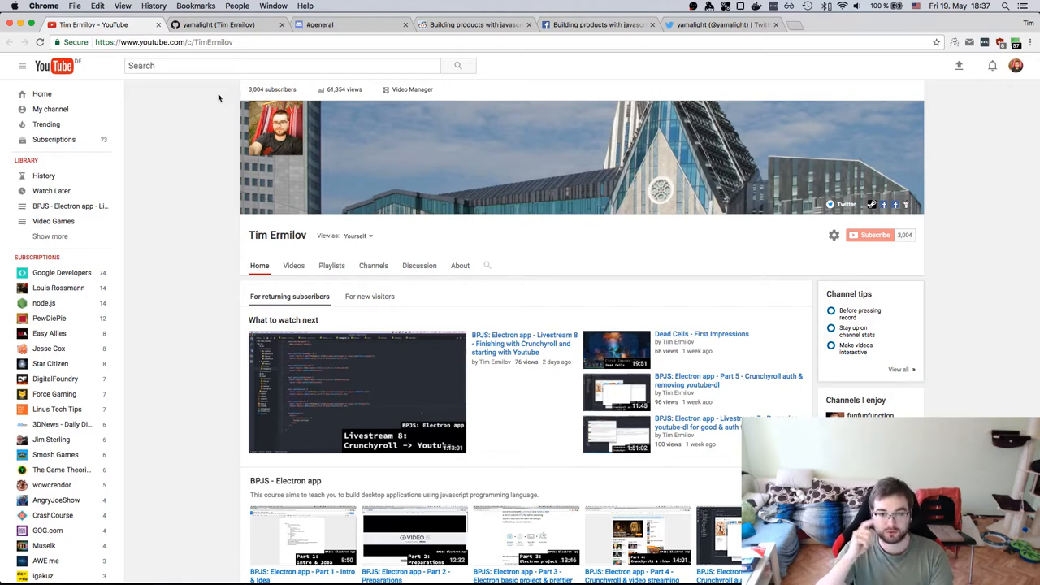
Step: Show the creator's GitHub profile with pinned repositories, stars, followers and yearly contributions
click(220, 24)
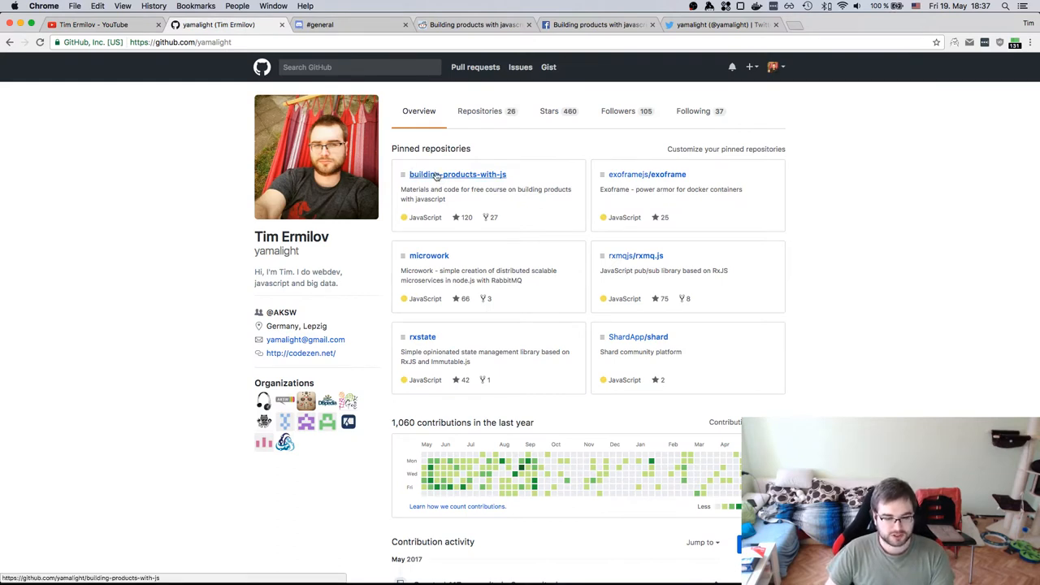
mouse_move(459, 228)
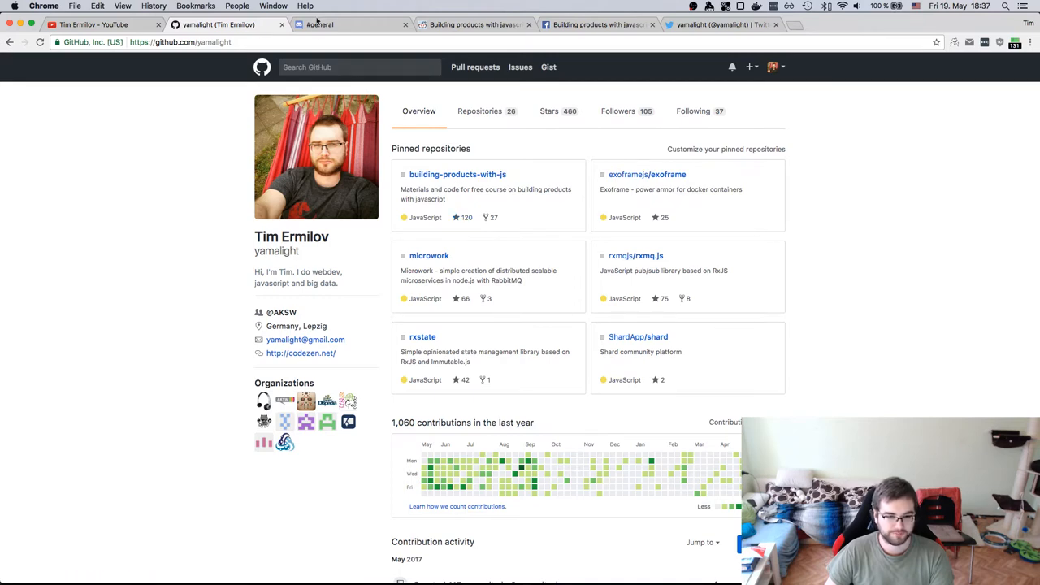
Step: Browse the #general channel messages of the Building Products With JS Discord server
click(350, 24)
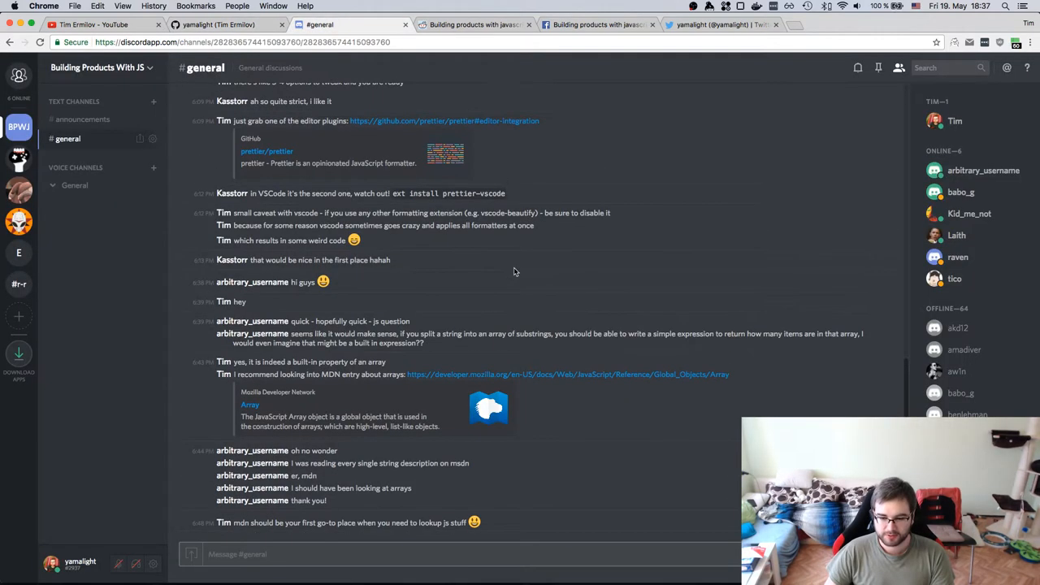
scroll(down, 3)
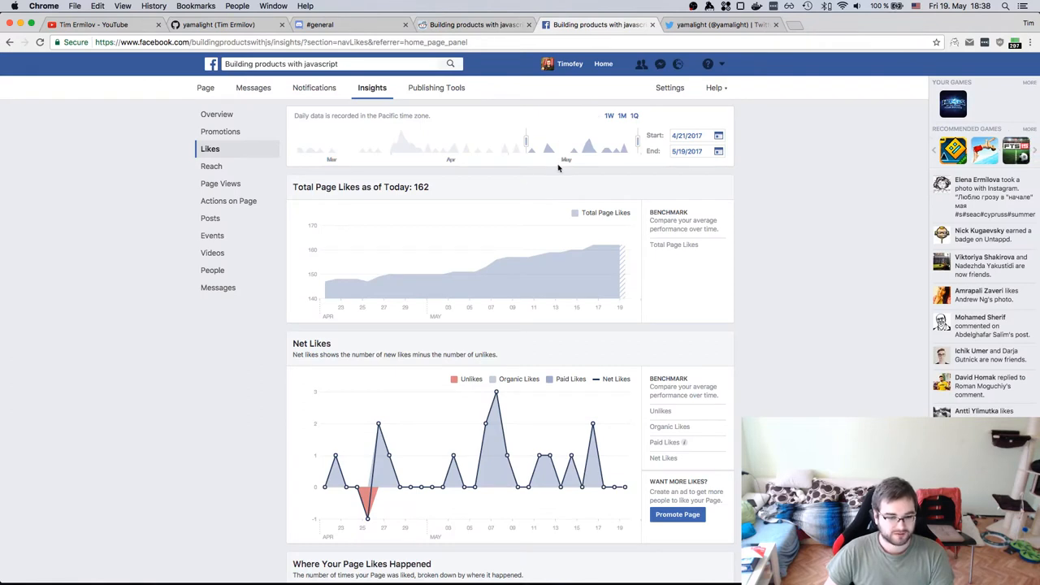
mouse_move(507, 260)
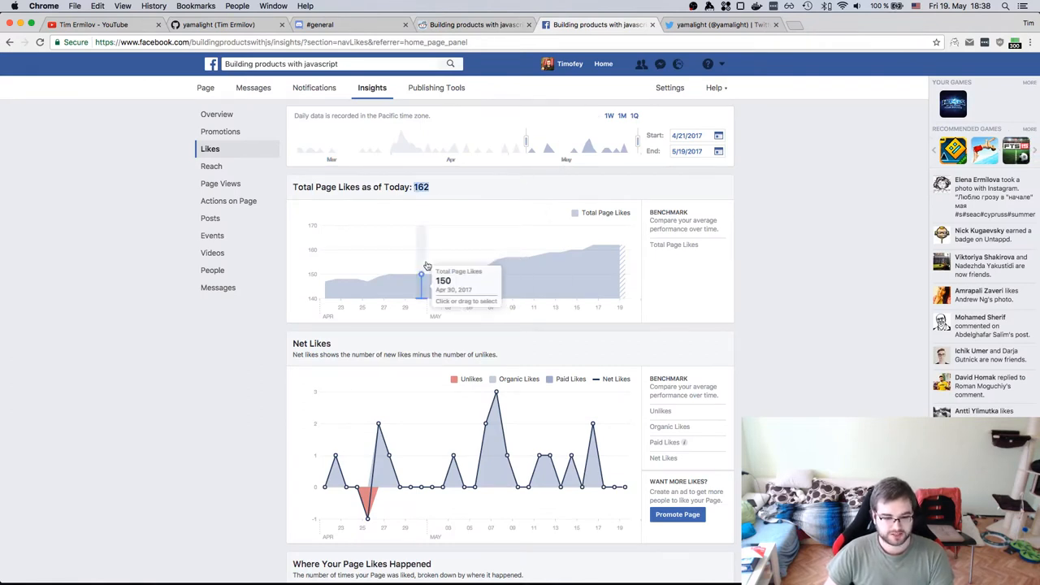
mouse_move(436, 186)
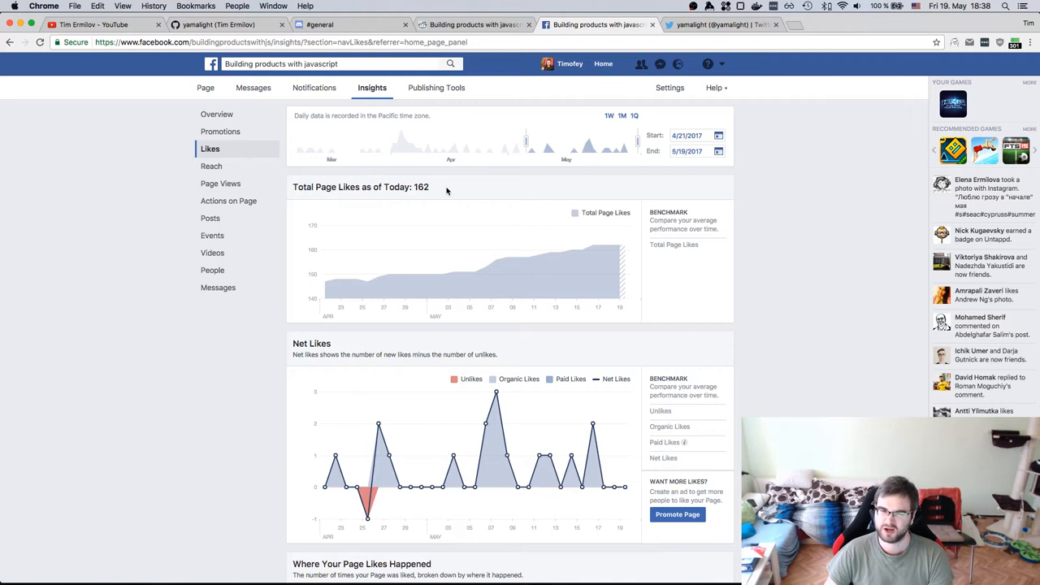
mouse_move(442, 190)
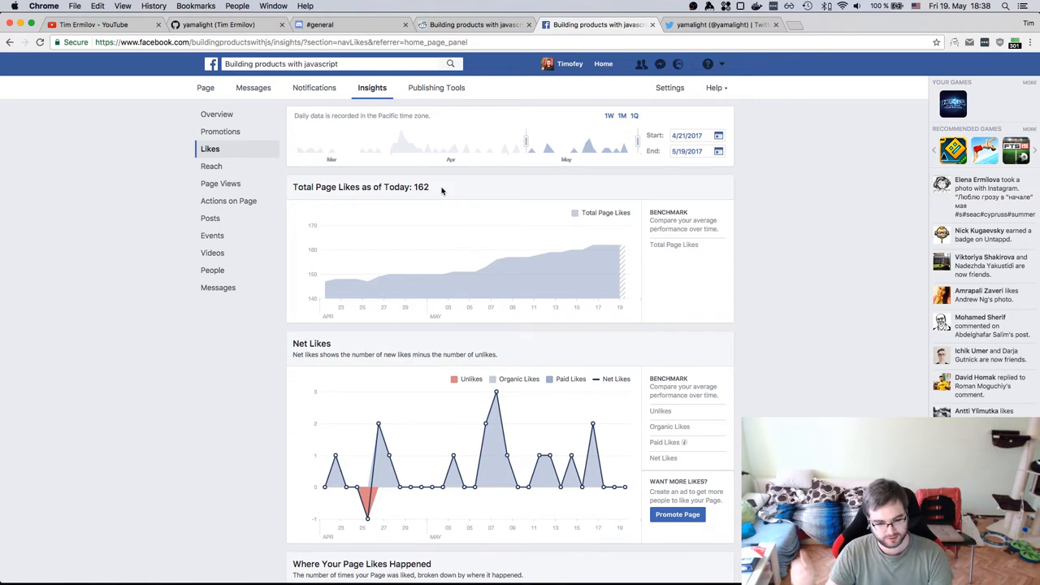
mouse_move(605, 260)
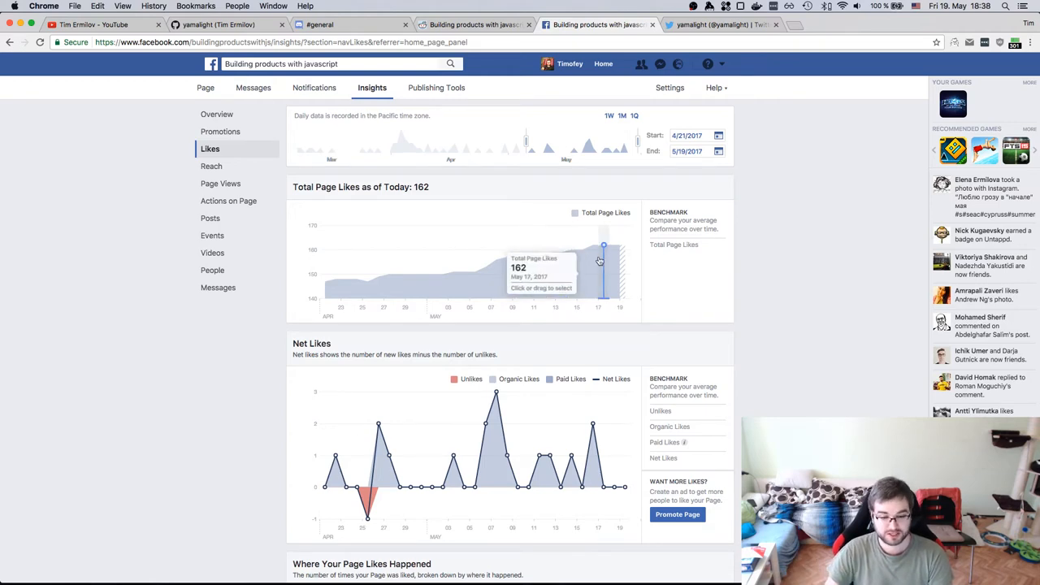
Step: Move from the Facebook likes chart to the creator's Twitter profile
click(721, 24)
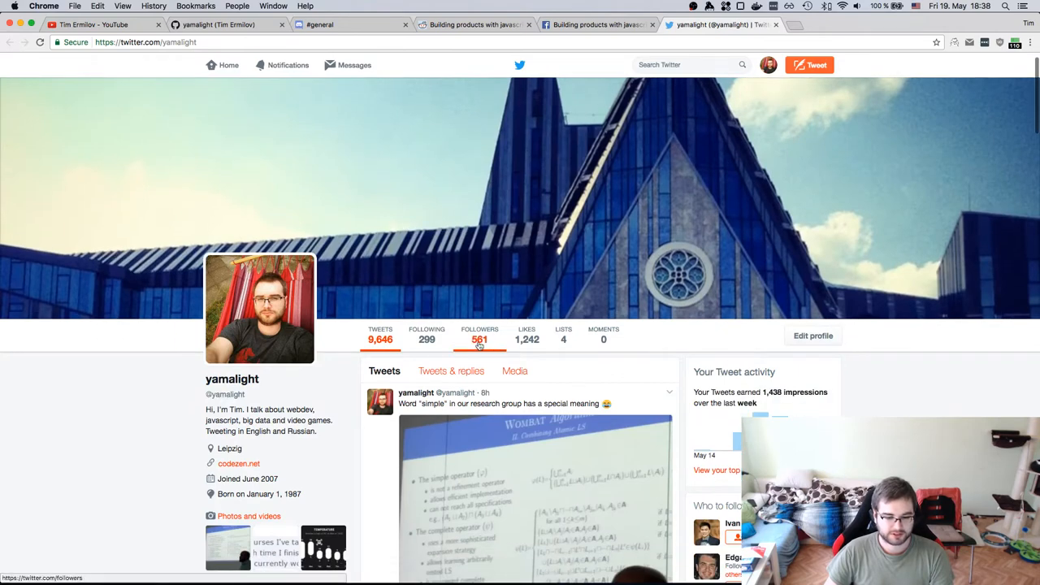
Step: Browse down through the recent tweets on the creator's Twitter timeline
scroll(down, 3)
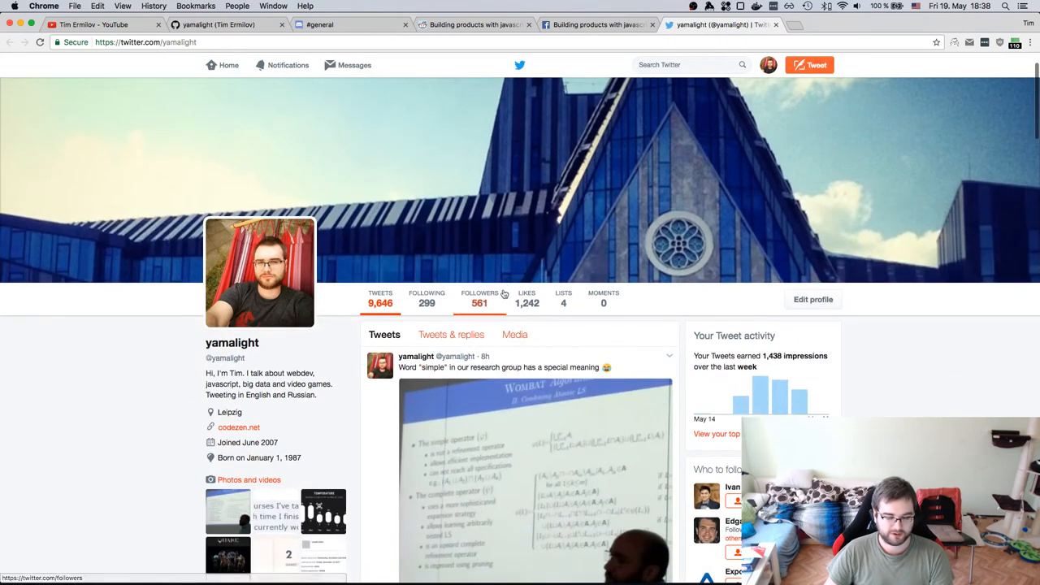
scroll(down, 3)
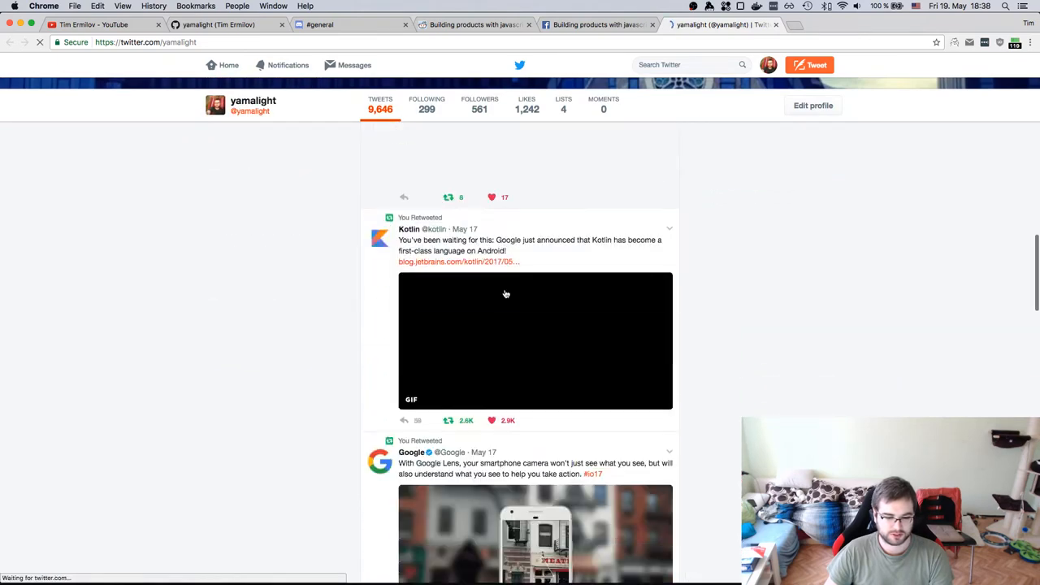
scroll(down, 3)
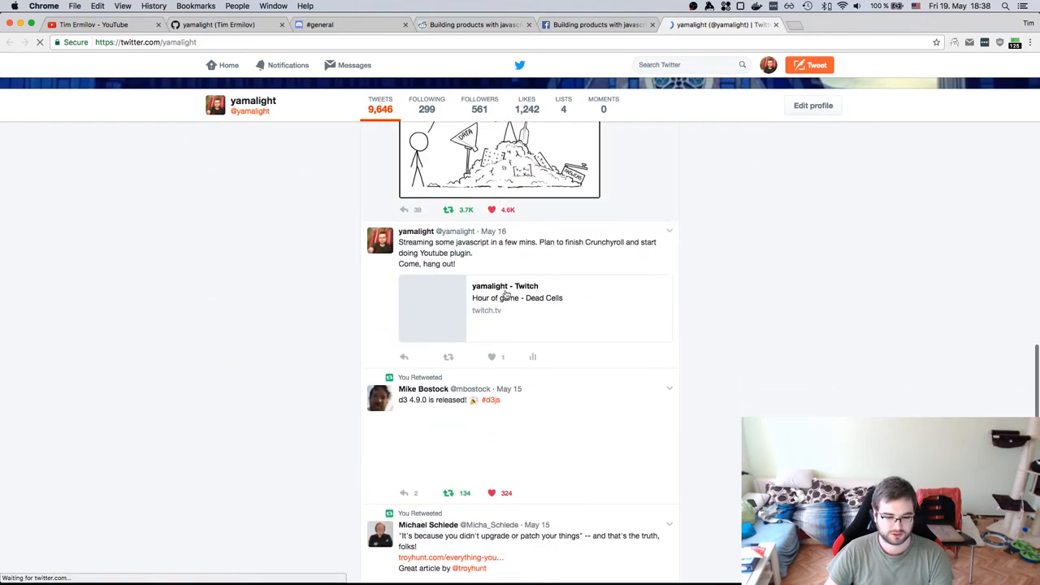
scroll(down, 3)
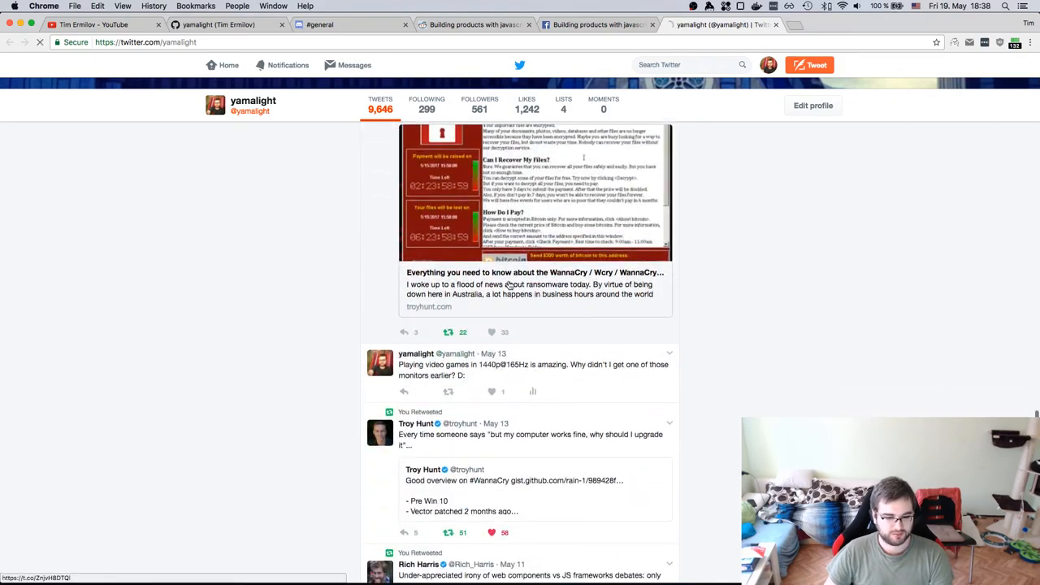
scroll(down, 3)
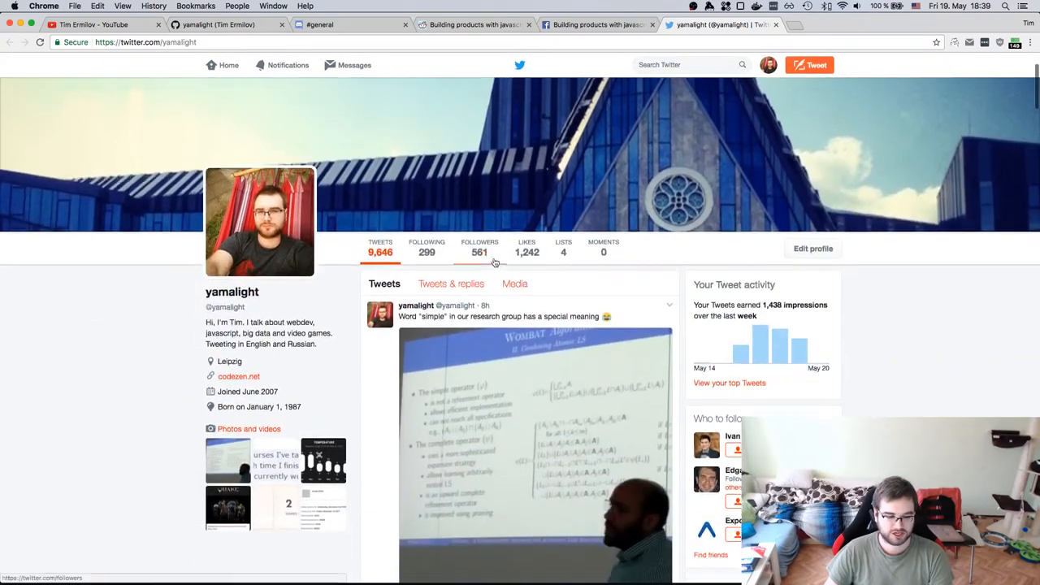
Step: View the latest tweet's photo enlarged, then return to the YouTube channel page
click(535, 447)
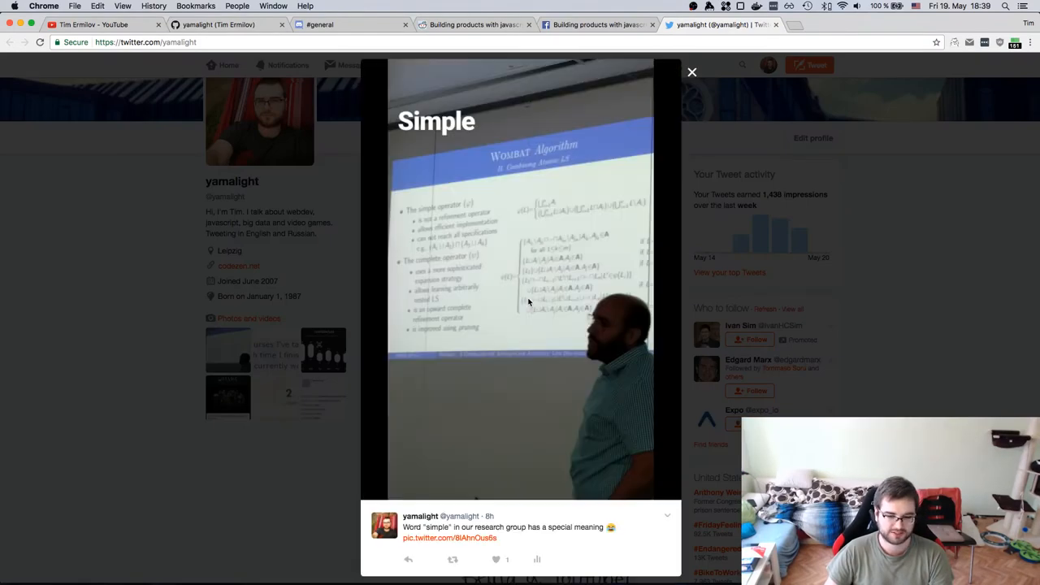
click(693, 72)
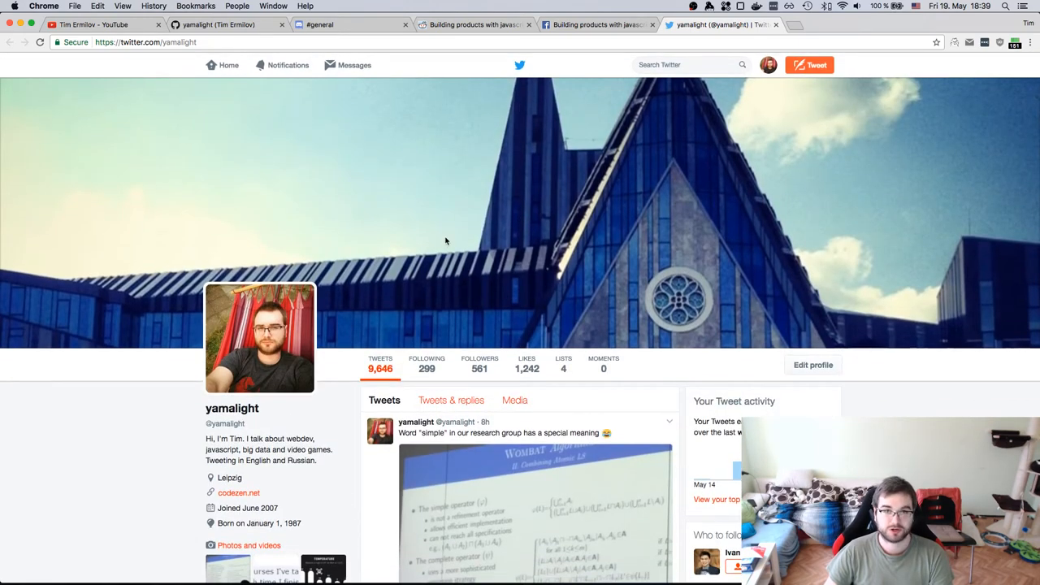
mouse_move(443, 237)
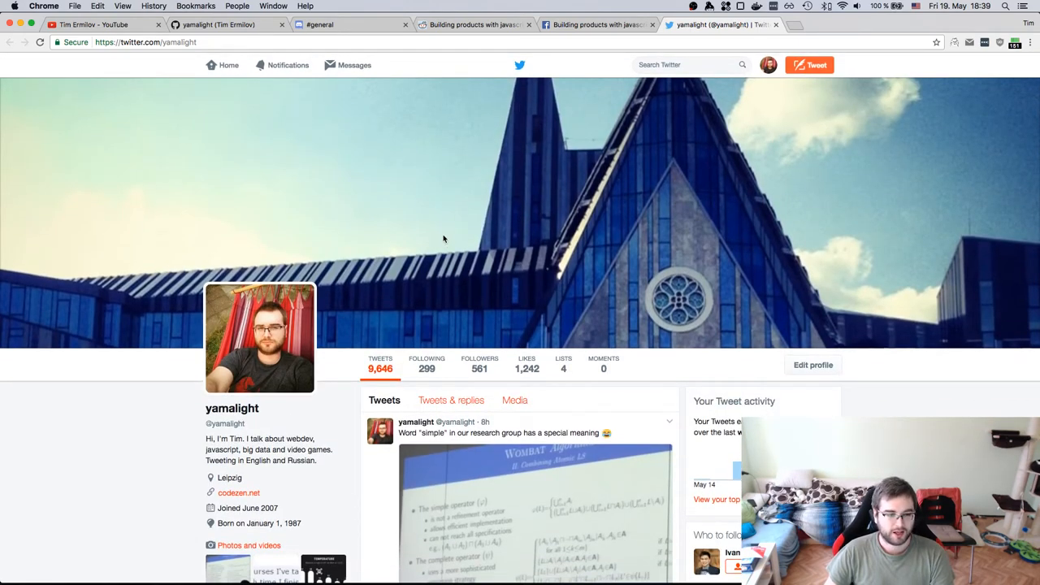
click(94, 24)
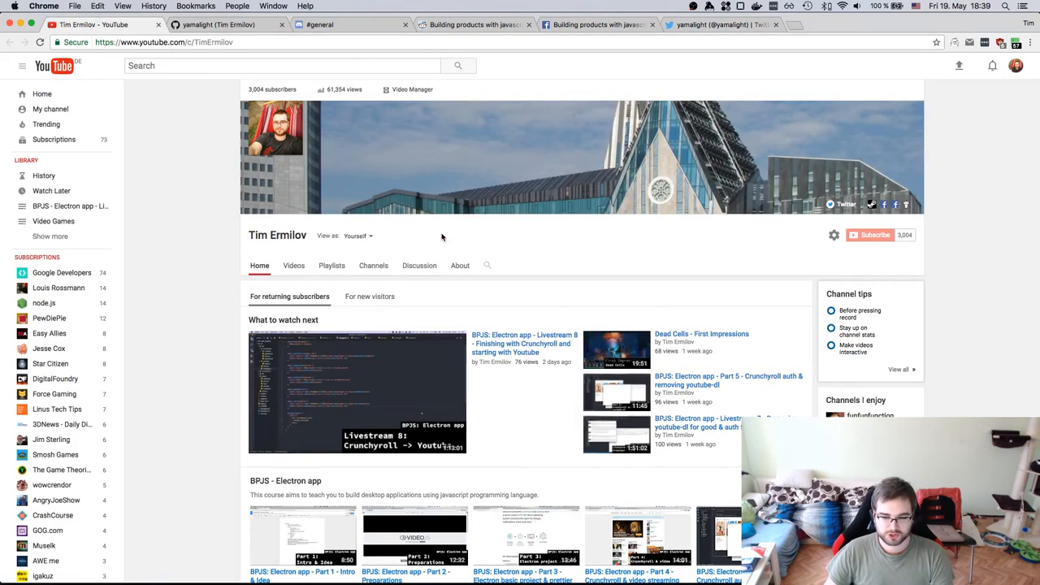